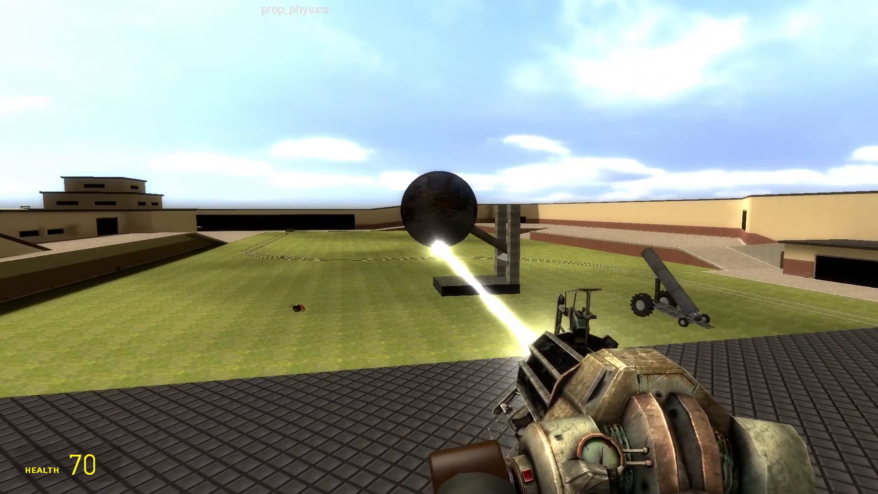
mouse_move(438, 247)
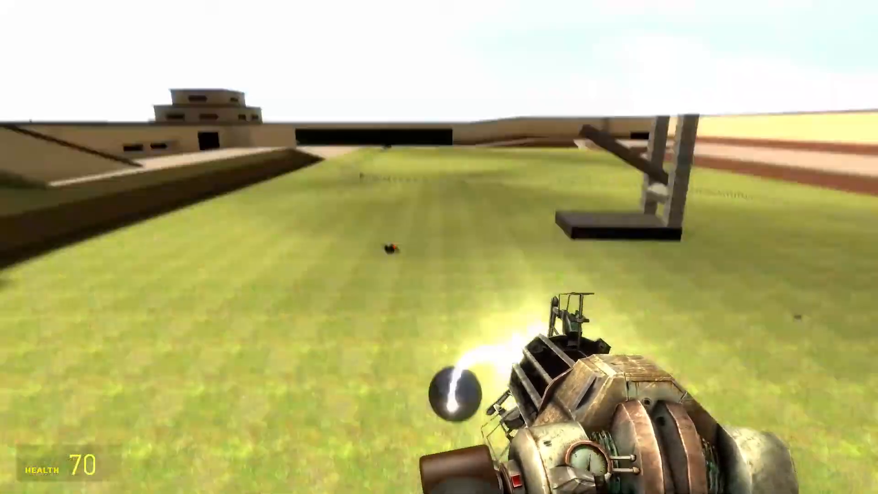
mouse_move(438, 246)
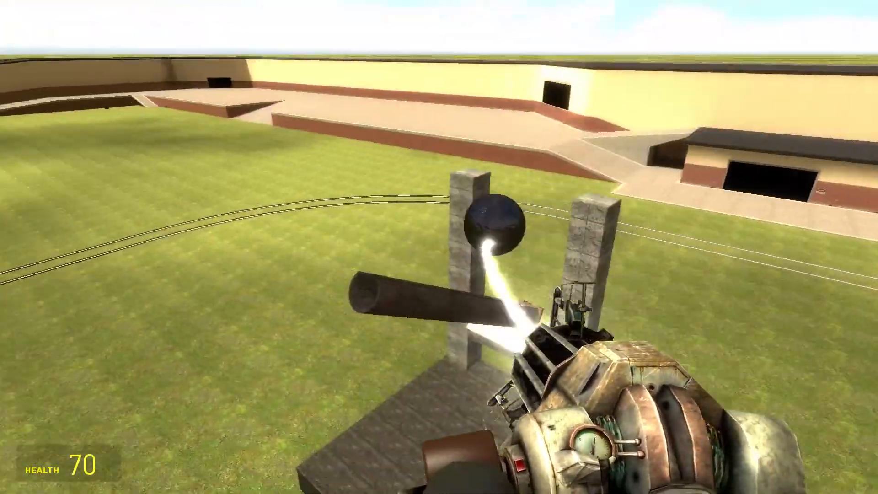
mouse_move(438, 247)
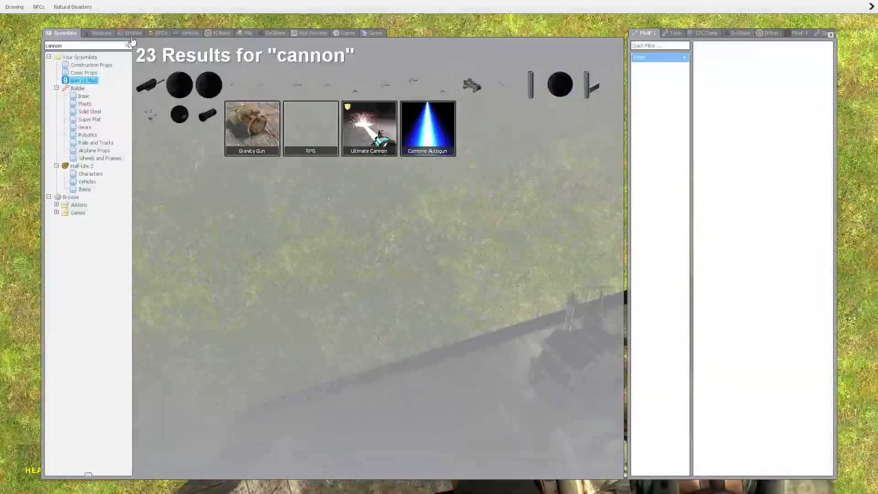
- Select an entry in the spawn menu, bringing up the Five Nights at Freddy's NPC pack
left_click(161, 33)
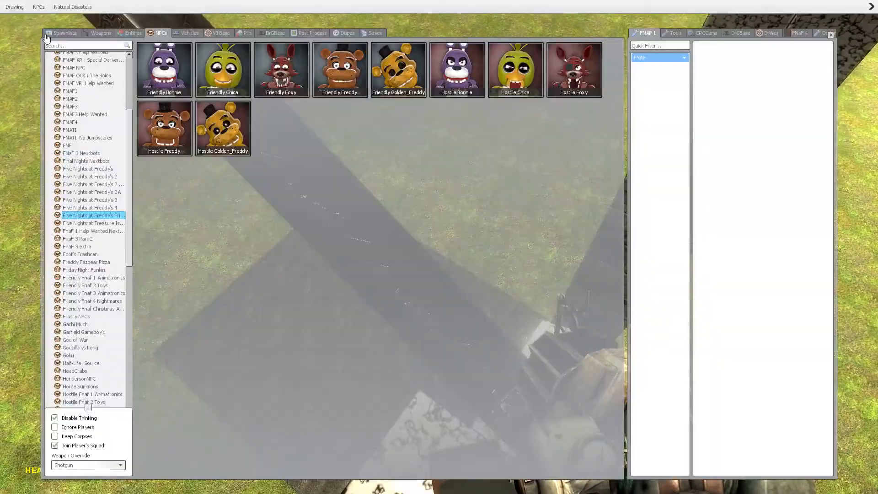
- Search 'cannon', place the barrel on a crossbar between the pillars, and reopen the spawn menu
type("cannon")
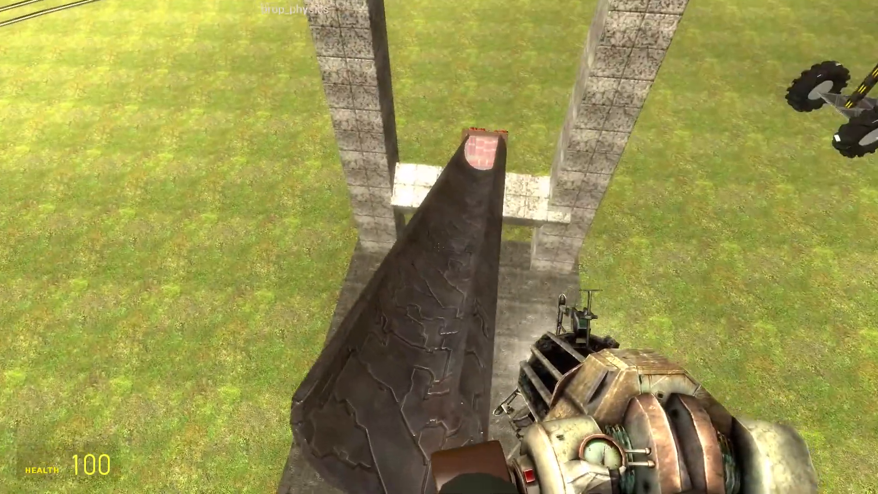
key("q")
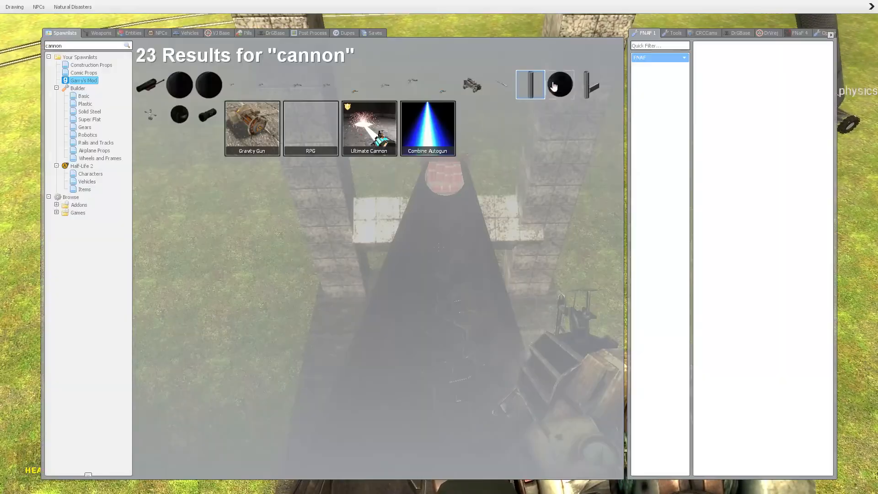